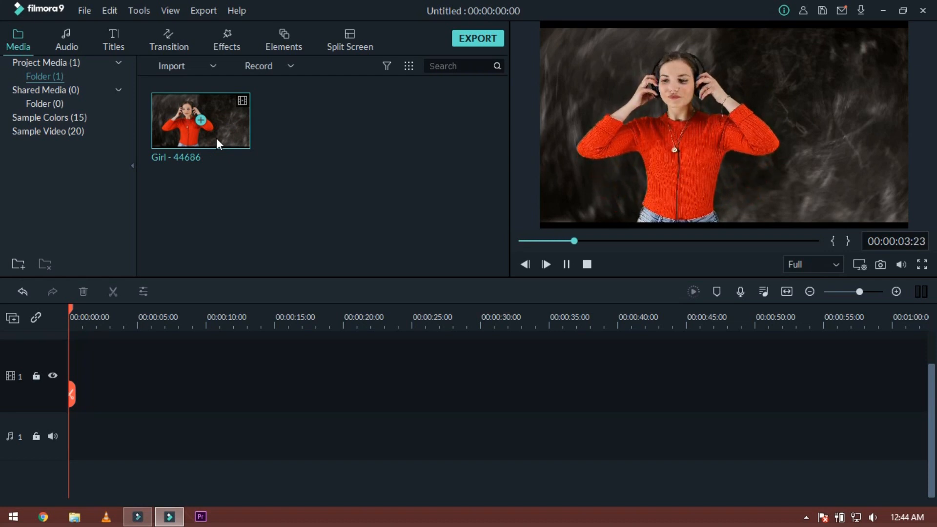
Step: Place the Girl - 44686 clip on the video track, keeping the 1920x1080 25fps project settings
{"action": "left_click", "coordinate": [544, 264]}
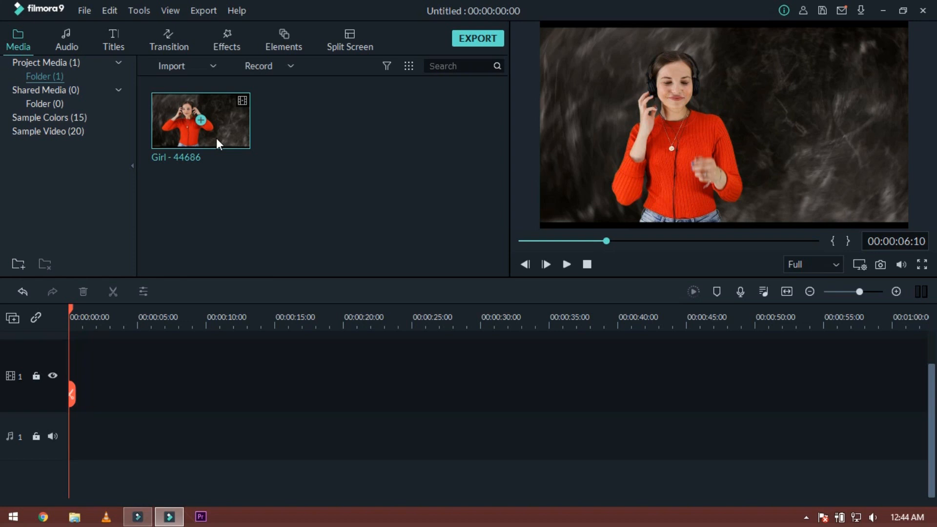
{"action": "mouse_move", "coordinate": [228, 143]}
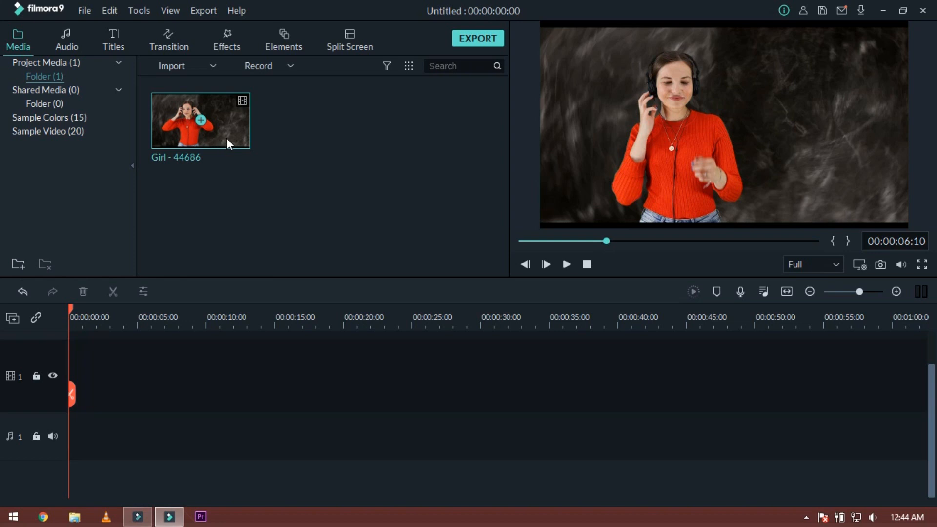
{"action": "left_click_drag", "start_coordinate": [200, 119], "coordinate": [222, 375]}
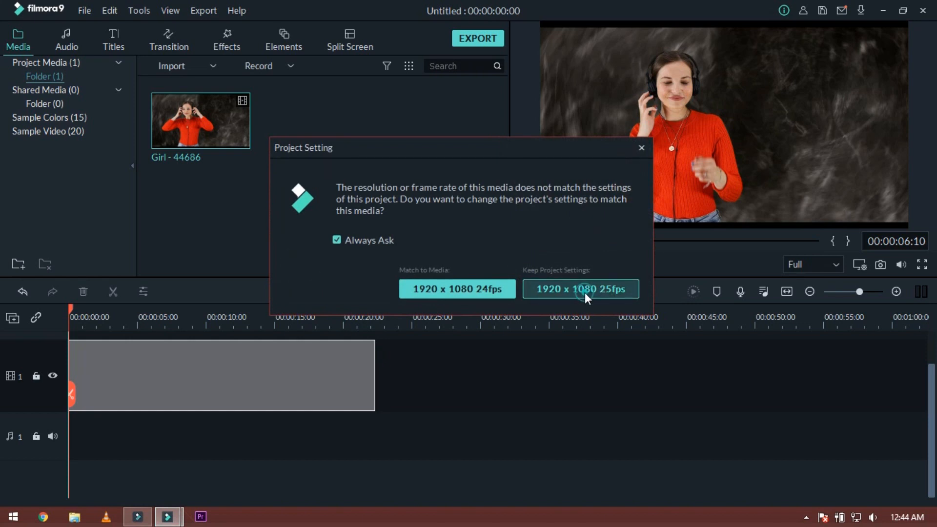
{"action": "left_click", "coordinate": [578, 289]}
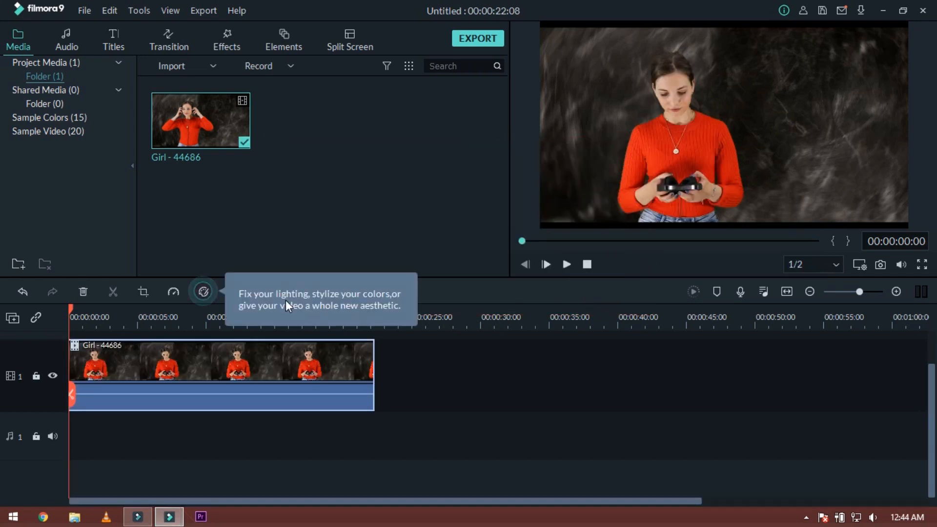
{"action": "left_click", "coordinate": [225, 39]}
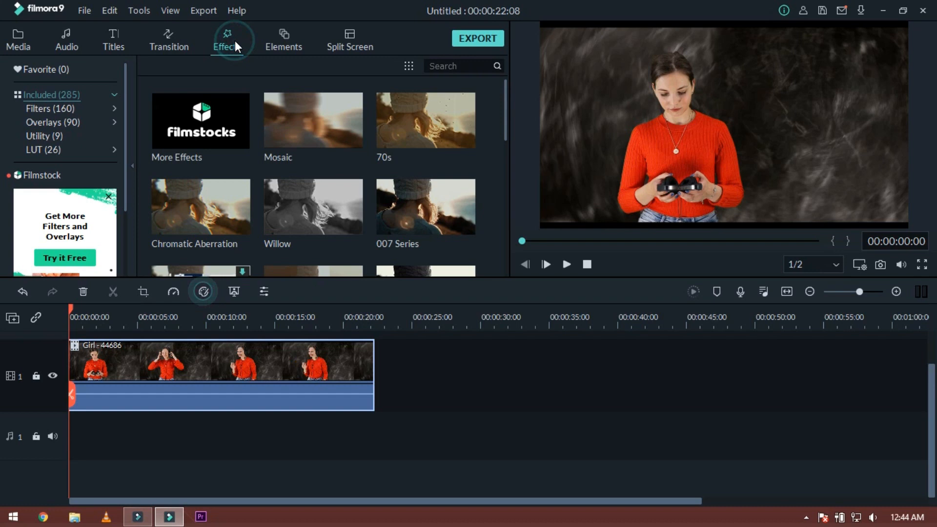
Step: Browse the Filters list down to the Pixelated Edges filter for the Girl clip
{"action": "left_click", "coordinate": [50, 108]}
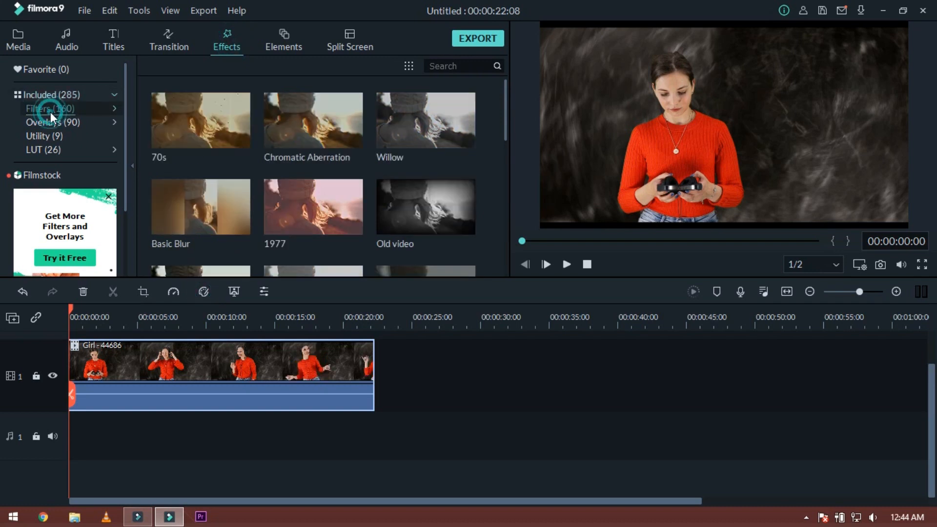
{"action": "left_click", "coordinate": [50, 108]}
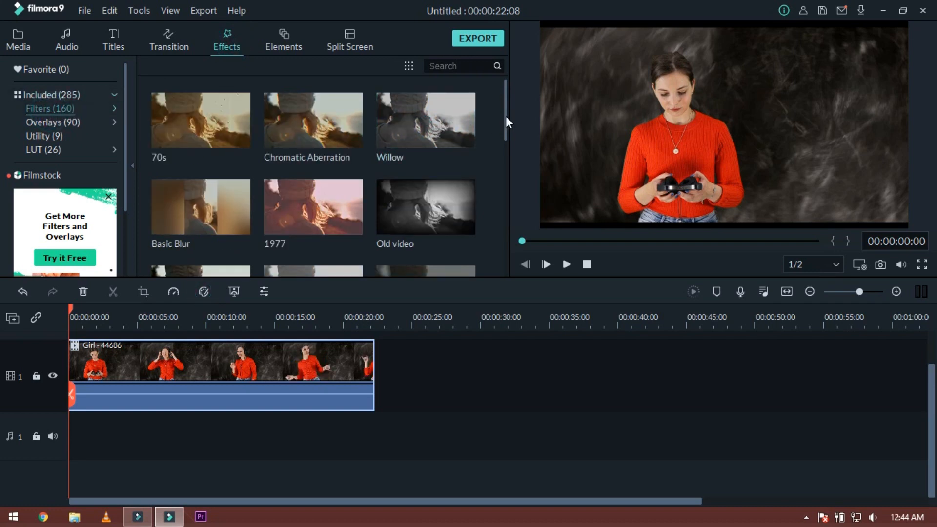
{"action": "scroll", "scroll_direction": "down", "scroll_amount": 3}
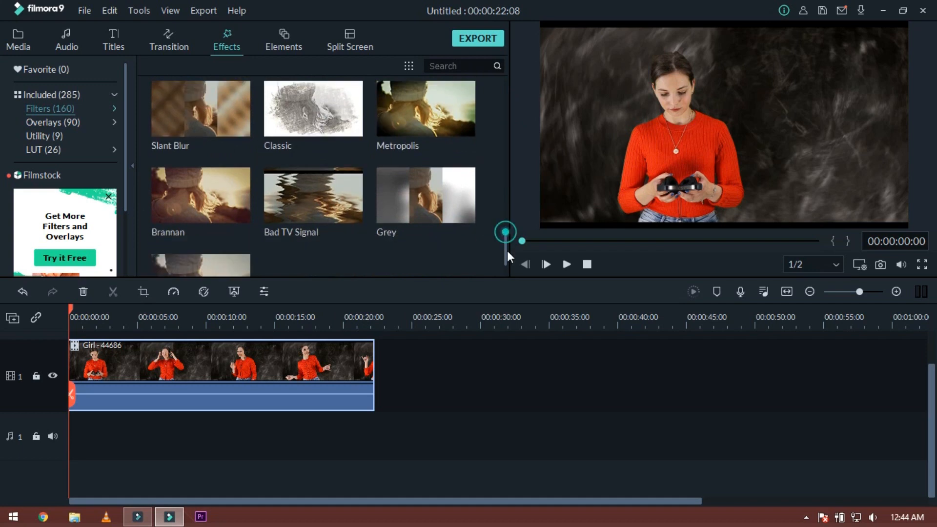
{"action": "scroll", "scroll_direction": "down", "scroll_amount": 3}
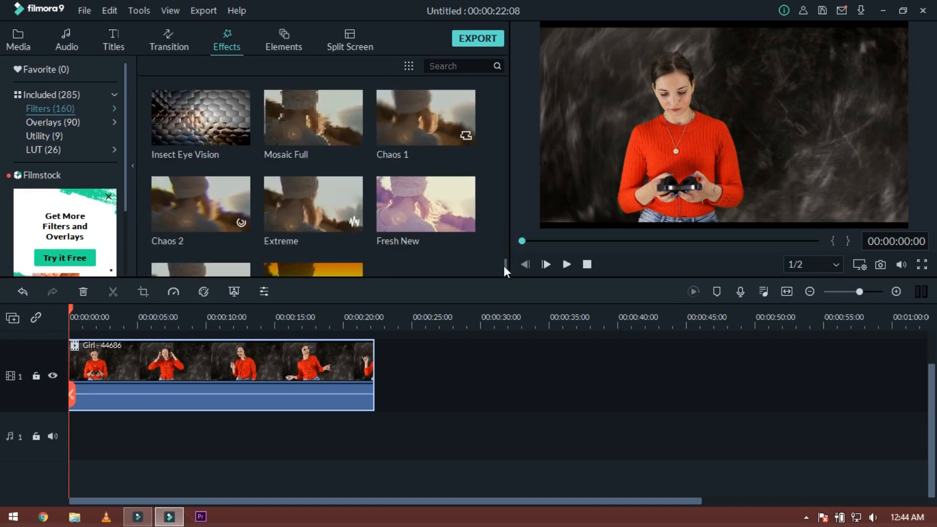
{"action": "scroll", "scroll_direction": "down", "scroll_amount": 3}
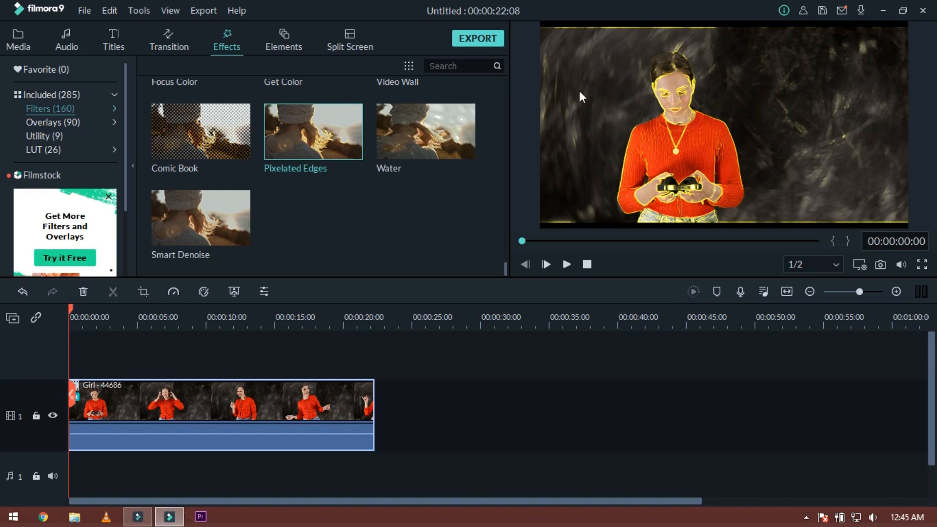
{"action": "mouse_move", "coordinate": [686, 164]}
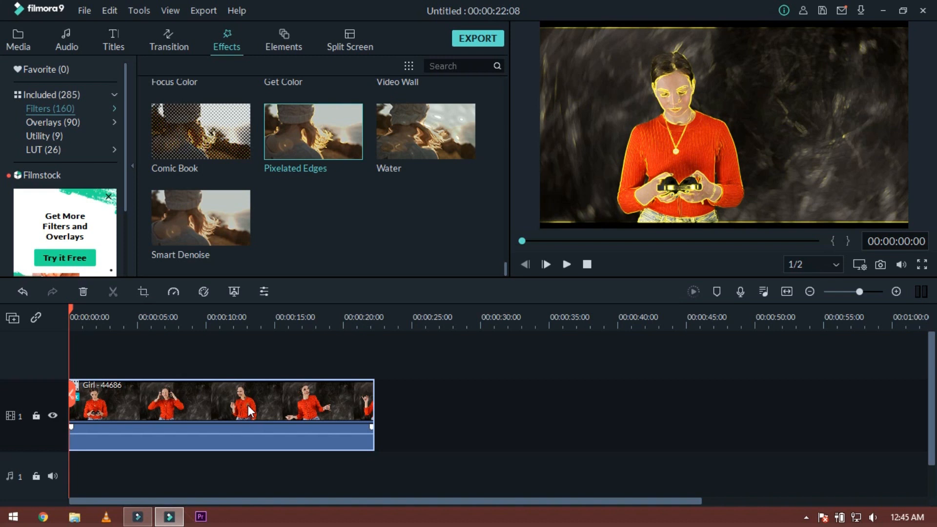
Step: Change the Pixelated Edges outline colour from yellow to red in the clip's Video Effects and confirm
{"action": "double_click", "coordinate": [248, 400]}
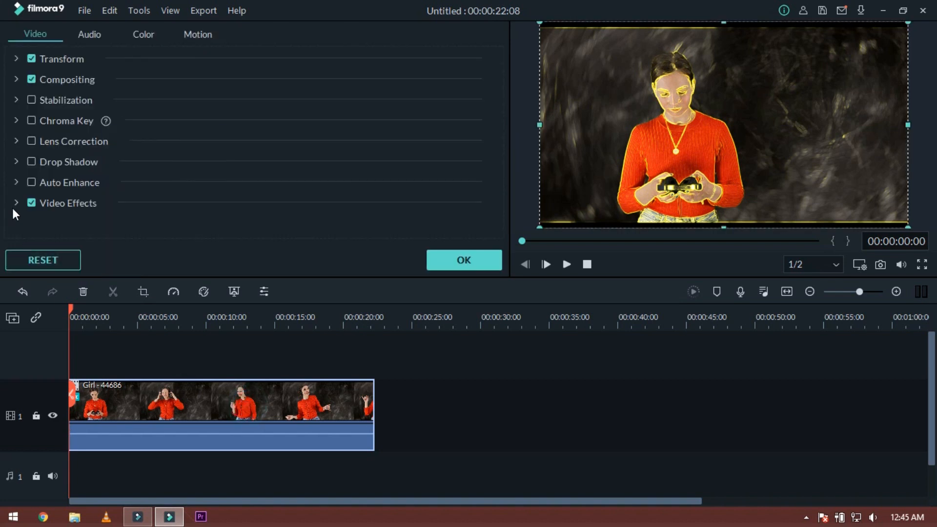
{"action": "left_click", "coordinate": [17, 203]}
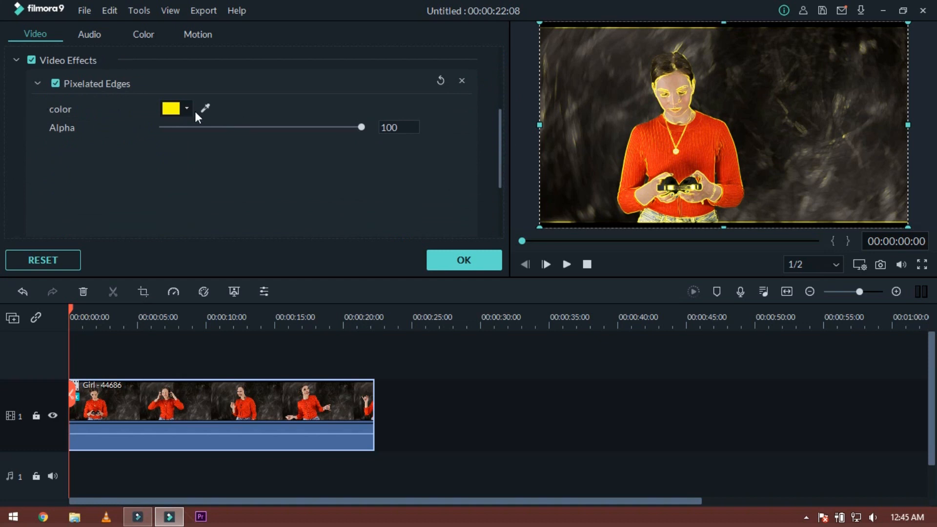
{"action": "left_click", "coordinate": [185, 109]}
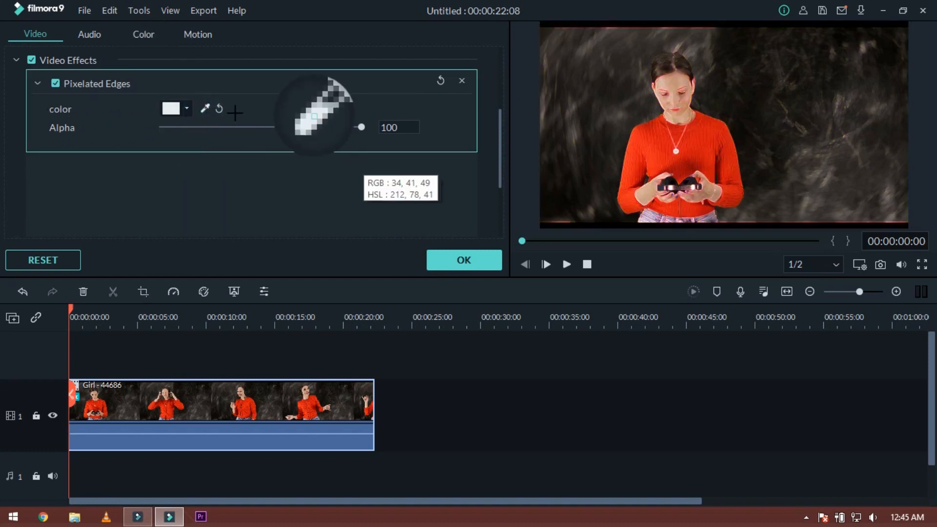
{"action": "left_click", "coordinate": [186, 110]}
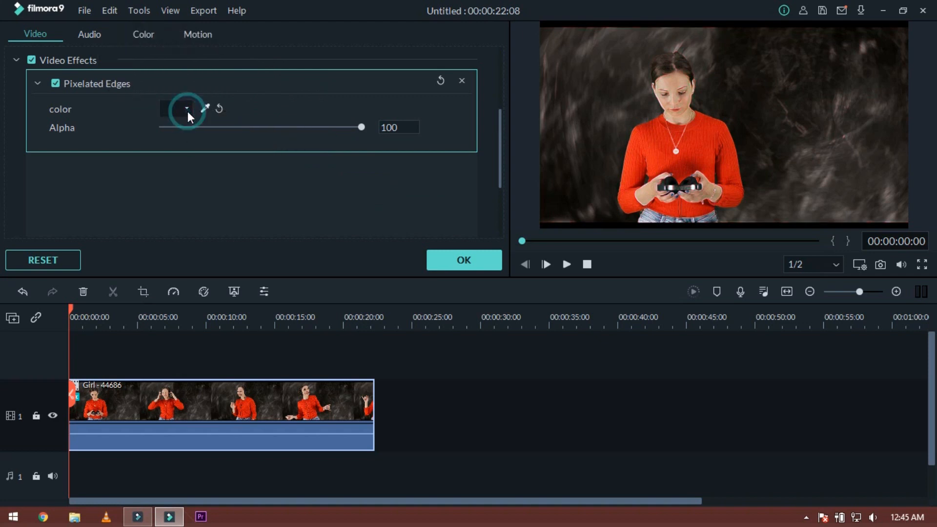
{"action": "left_click", "coordinate": [186, 108]}
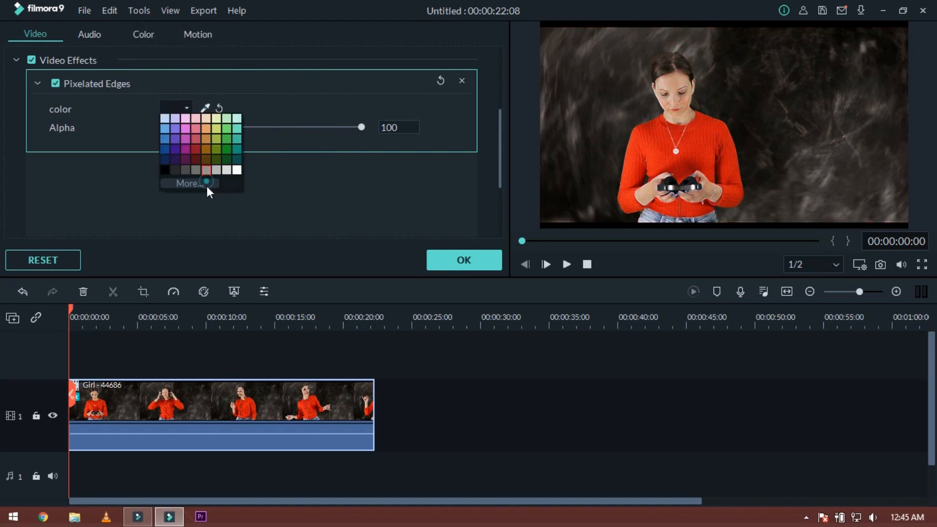
{"action": "left_click", "coordinate": [165, 118]}
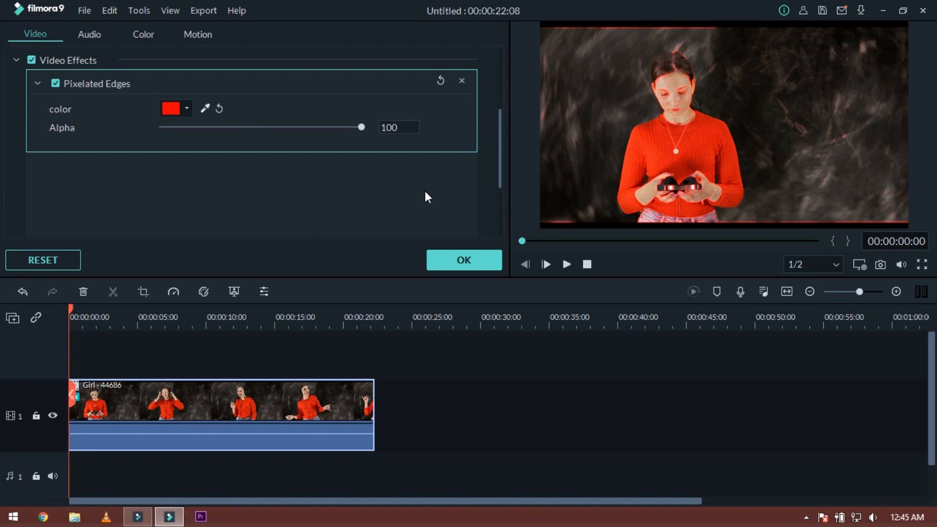
{"action": "mouse_move", "coordinate": [329, 127]}
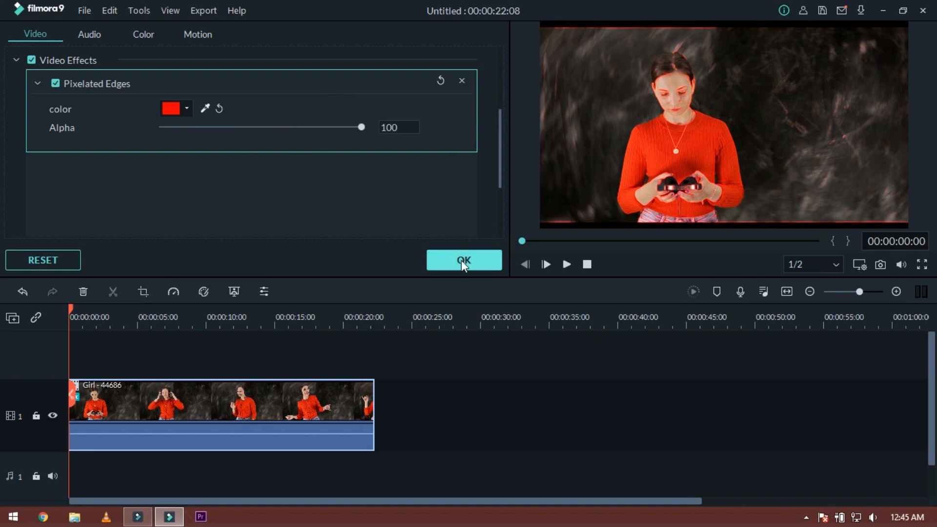
{"action": "left_click", "coordinate": [464, 259]}
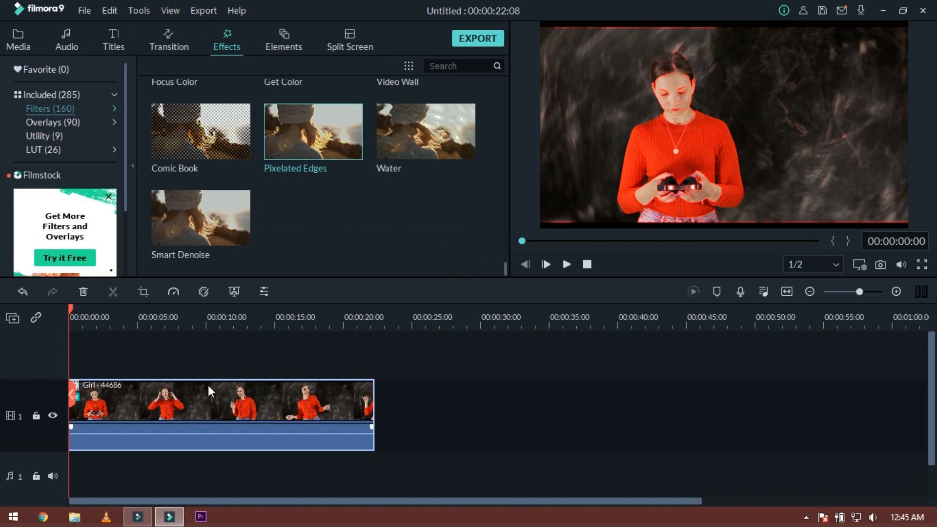
{"action": "left_click", "coordinate": [565, 263]}
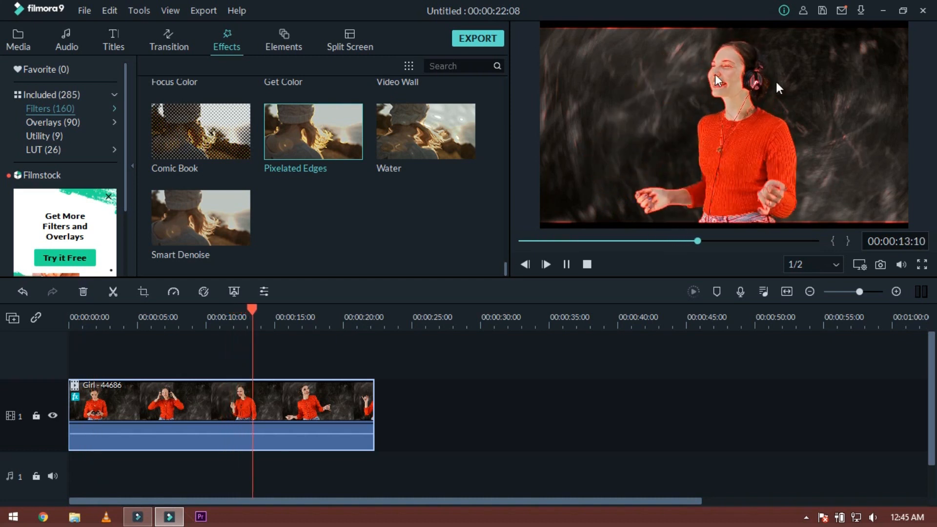
{"action": "left_click", "coordinate": [259, 391]}
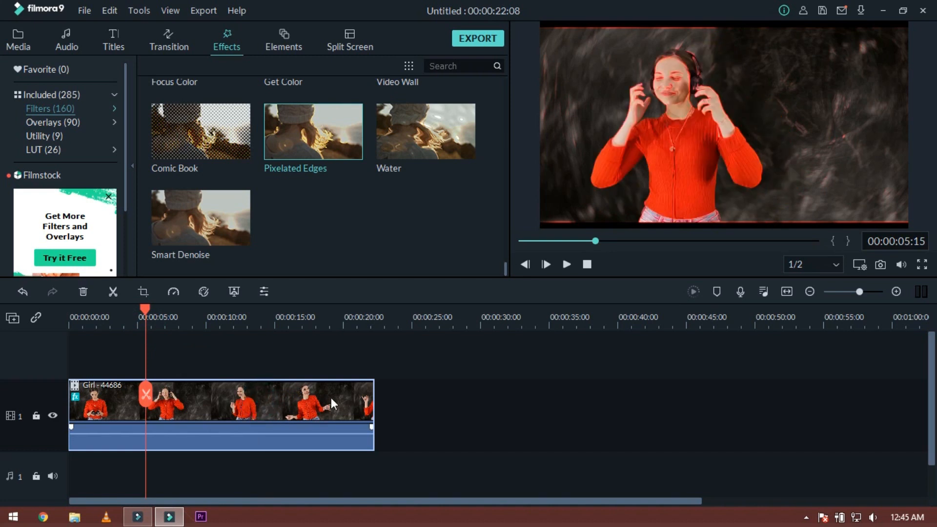
{"action": "right_click", "coordinate": [331, 403]}
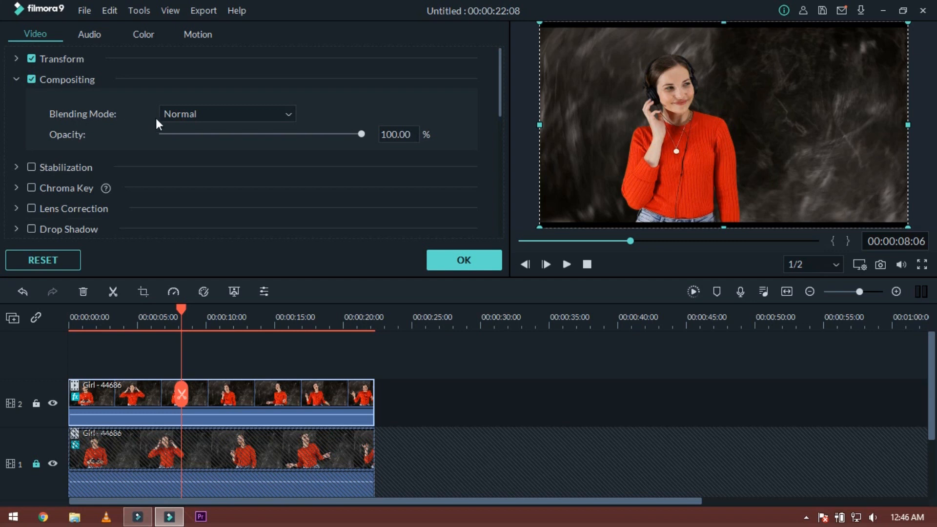
Step: Set the top Girl clip's Blending Mode to Difference, confirm and play the red-outline result
{"action": "left_click", "coordinate": [225, 114]}
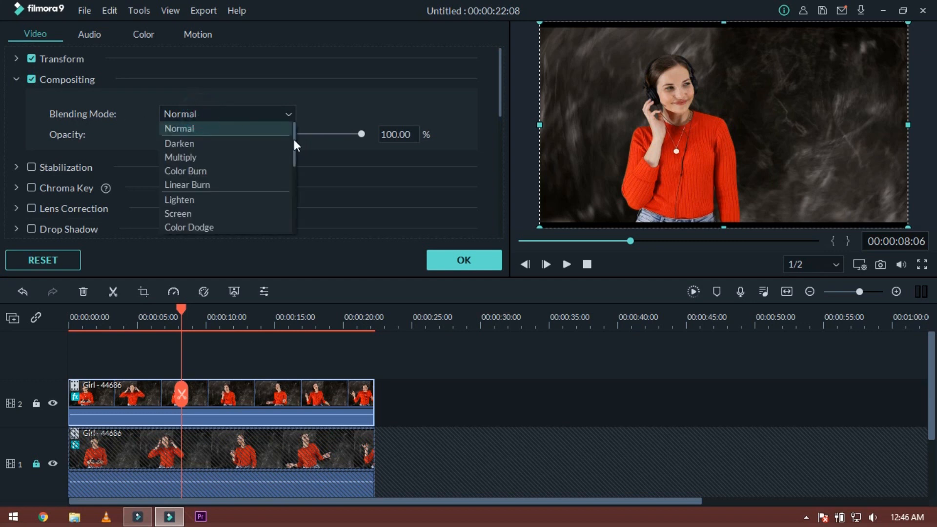
{"action": "left_click", "coordinate": [177, 128]}
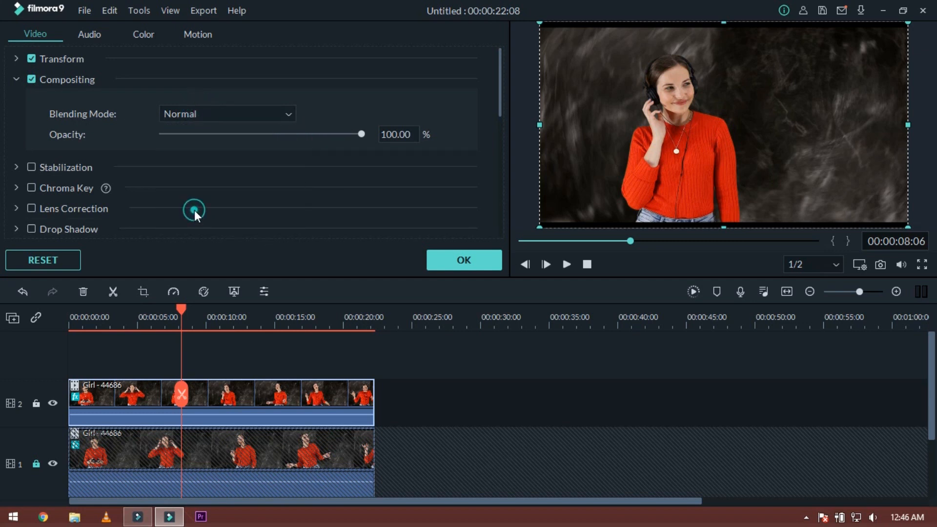
{"action": "left_click", "coordinate": [462, 259]}
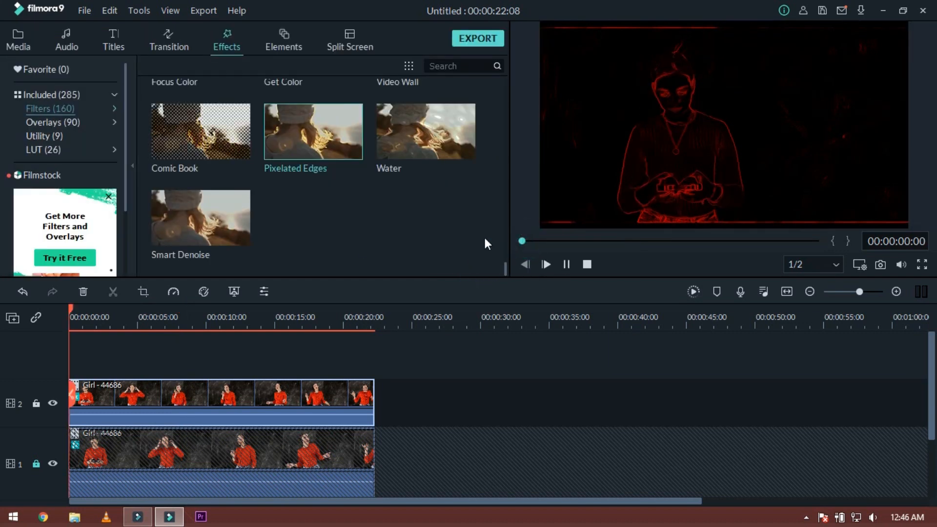
{"action": "left_click", "coordinate": [244, 321]}
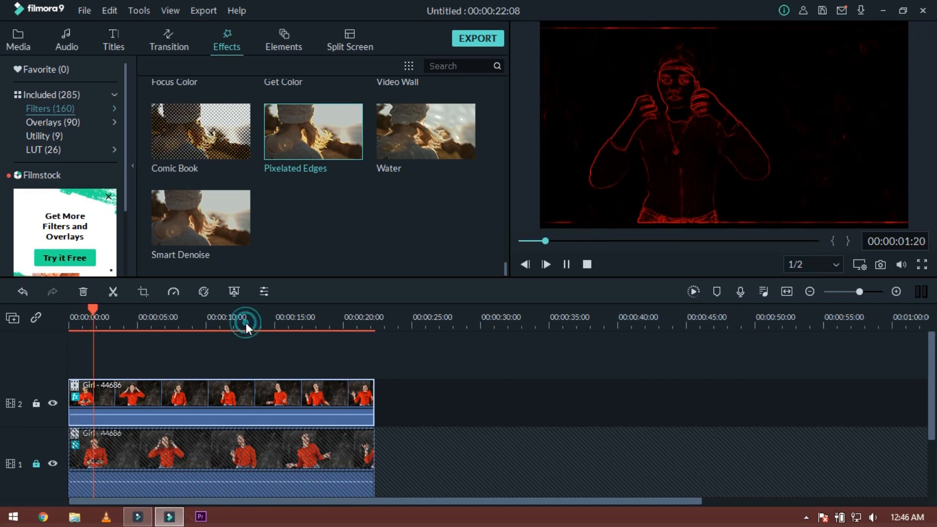